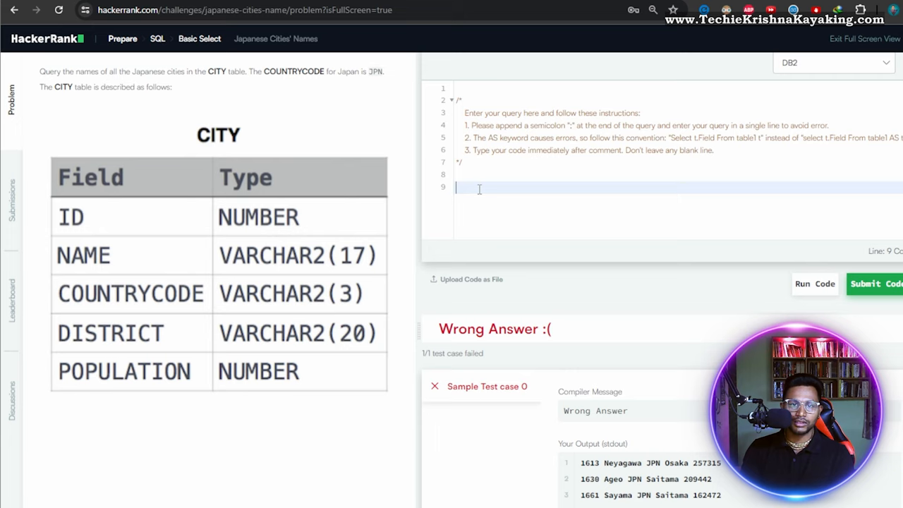
Type SELECT * FROM CITY WHERE COUNTRYCODE = 'JPN' into the SQL editor
text(SELECT)
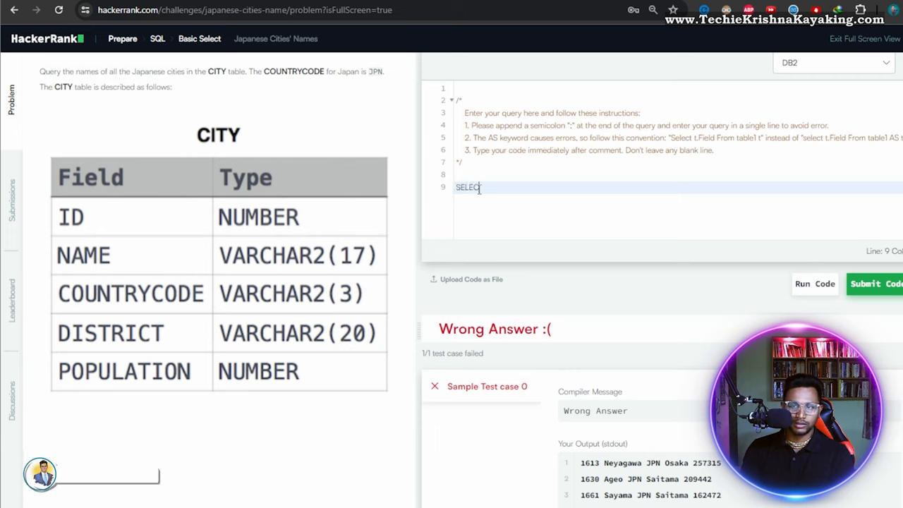
text(* FROM)
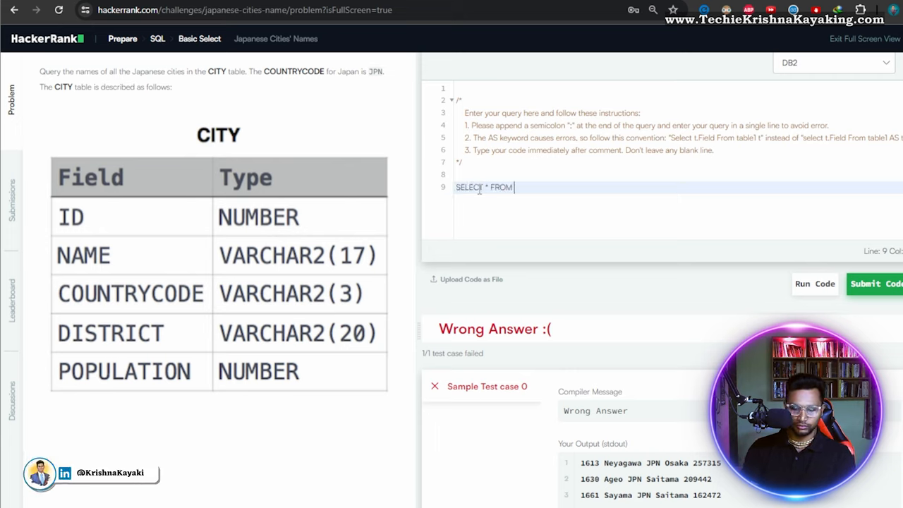
text(CITY)
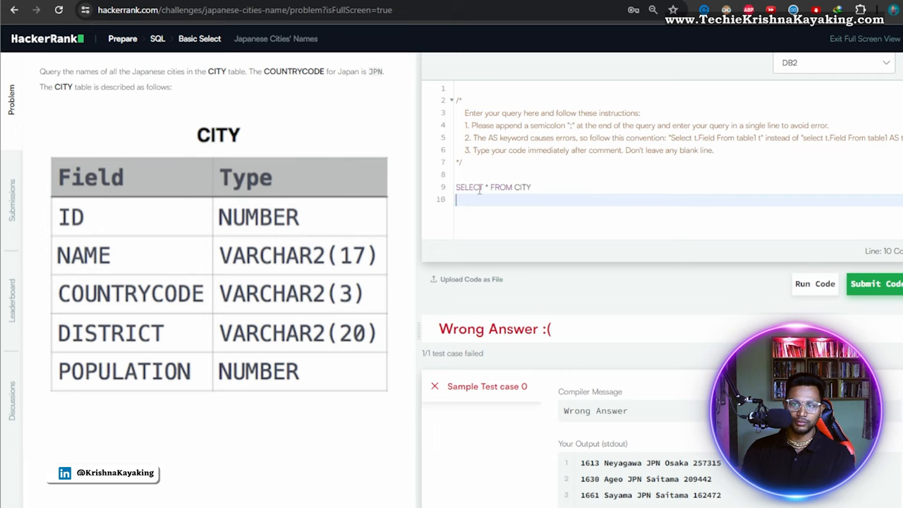
text(WHERE)
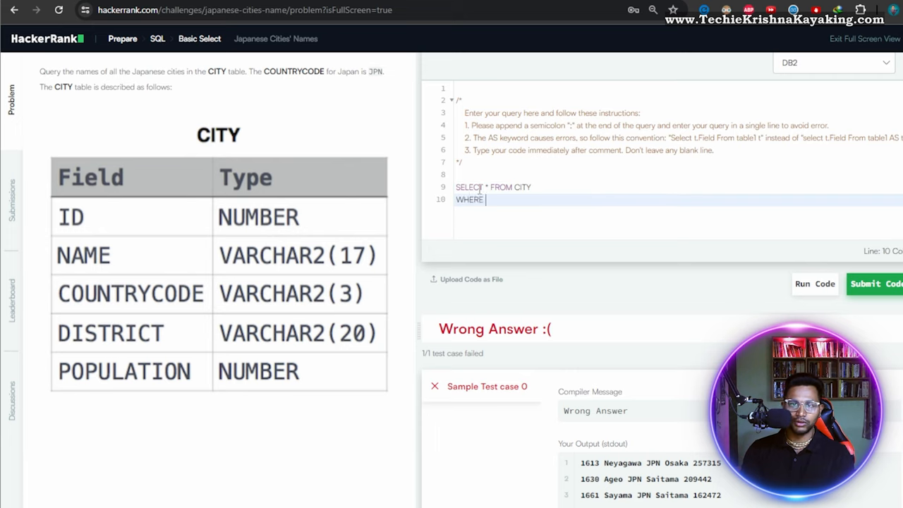
text(COUNTRY)
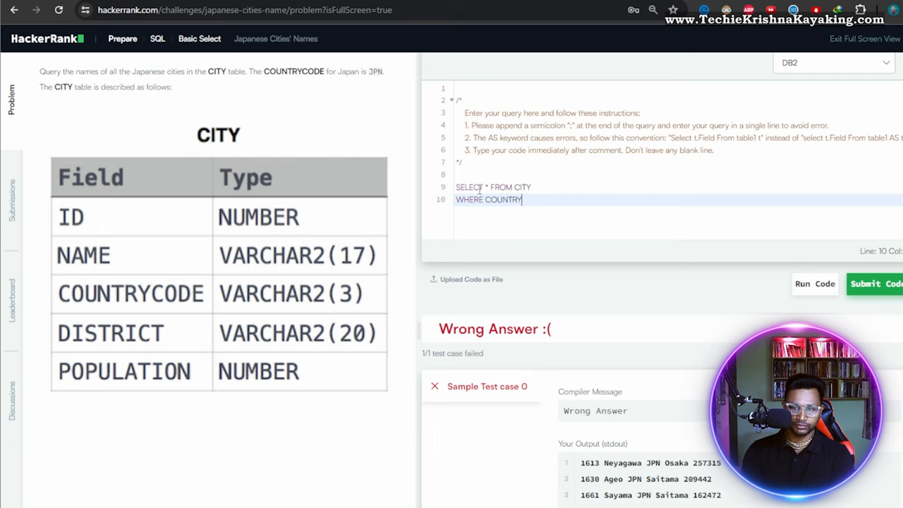
text(CODE =)
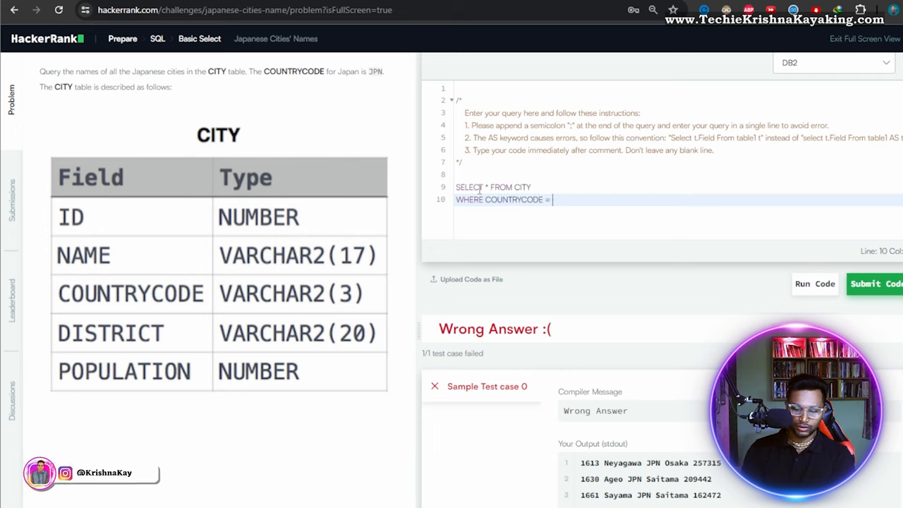
text('JPN')
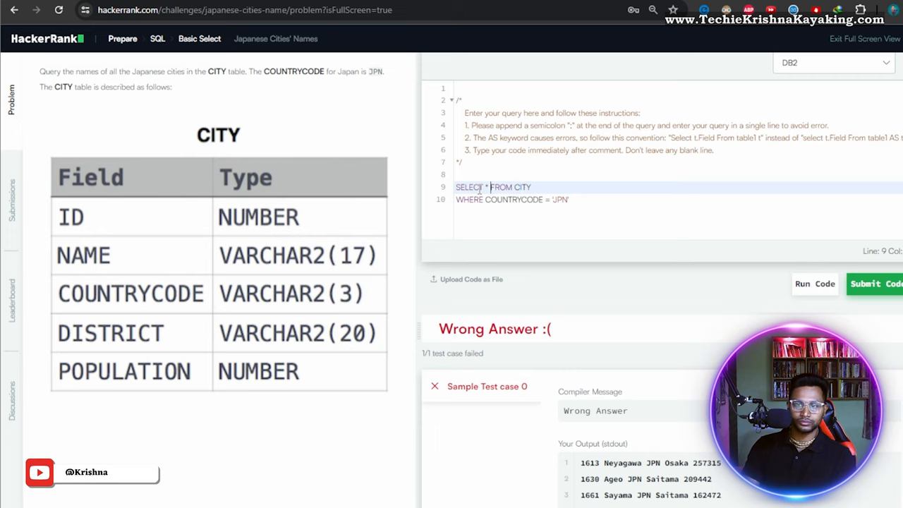
List ID, NAME, COUNTRYCODE, DISTRICT, POPULATION in place of *, ending with a semicolon
text(ID,)
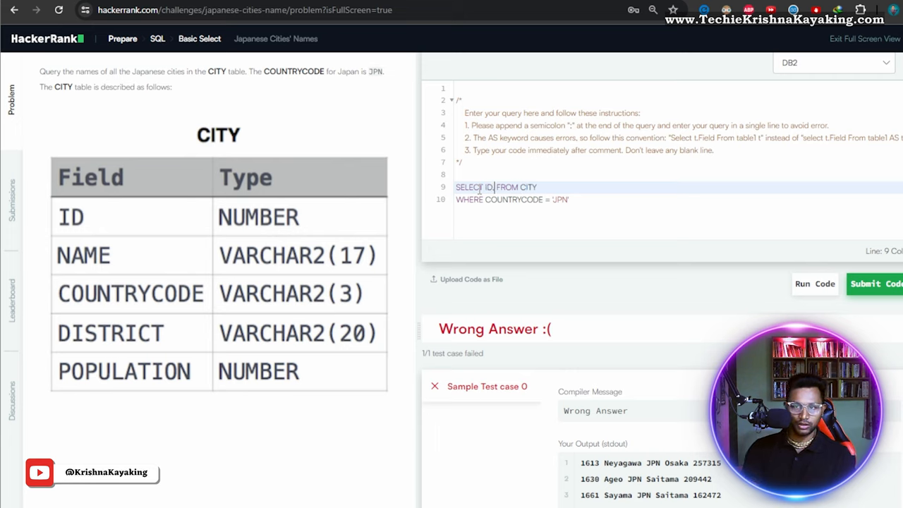
text(, NAME,)
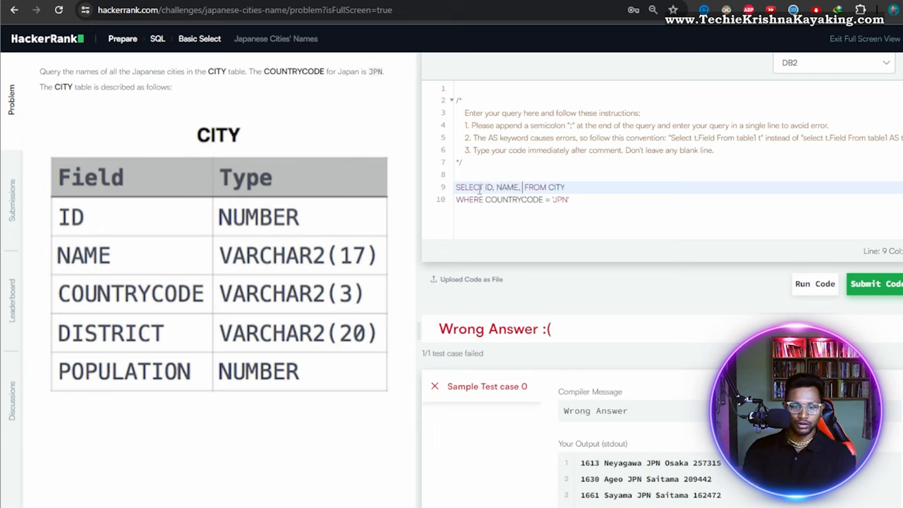
text(COUNTRYCODE,)
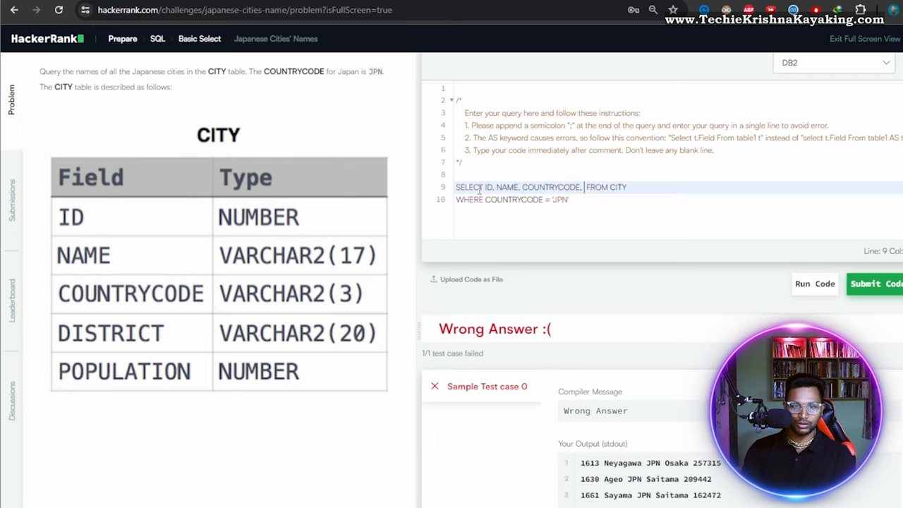
text(DISTRICT, POPULATION)
click(515, 200)
text(;)
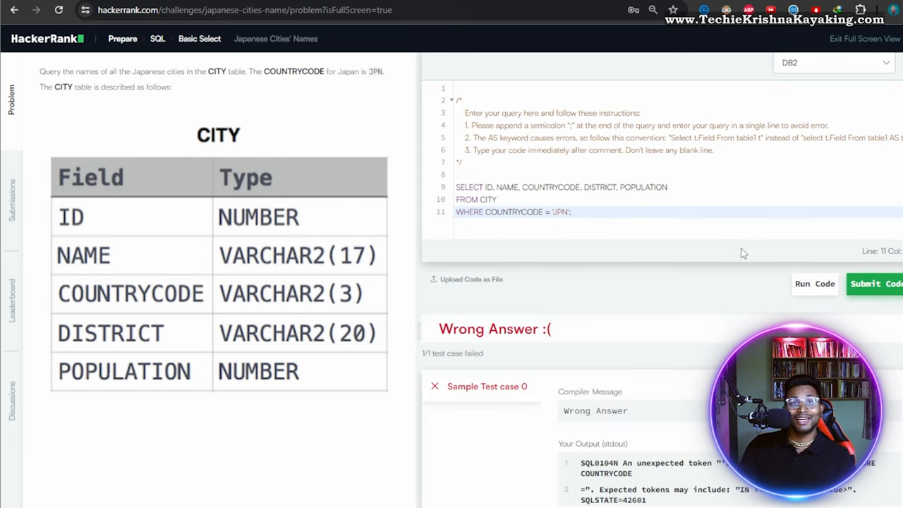
Run the five-column query on the sample test, getting Wrong Answer
click(876, 283)
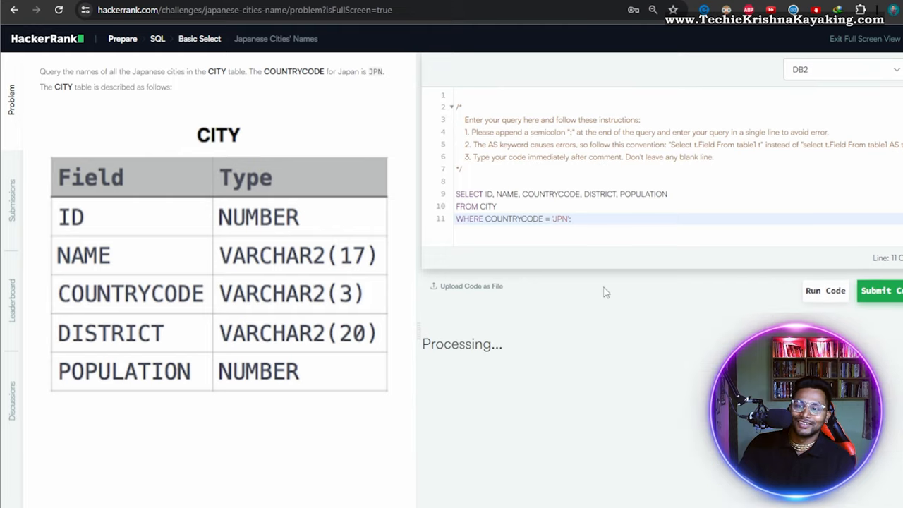
click(557, 181)
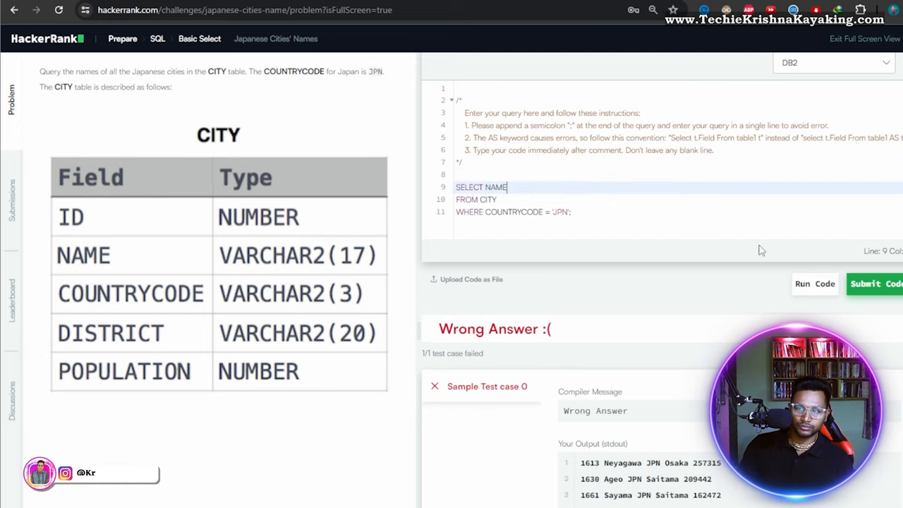
Run the NAME-only query, passing with Neyagawa, Ageo, Sayama, Omuta and Tokuyama
click(874, 284)
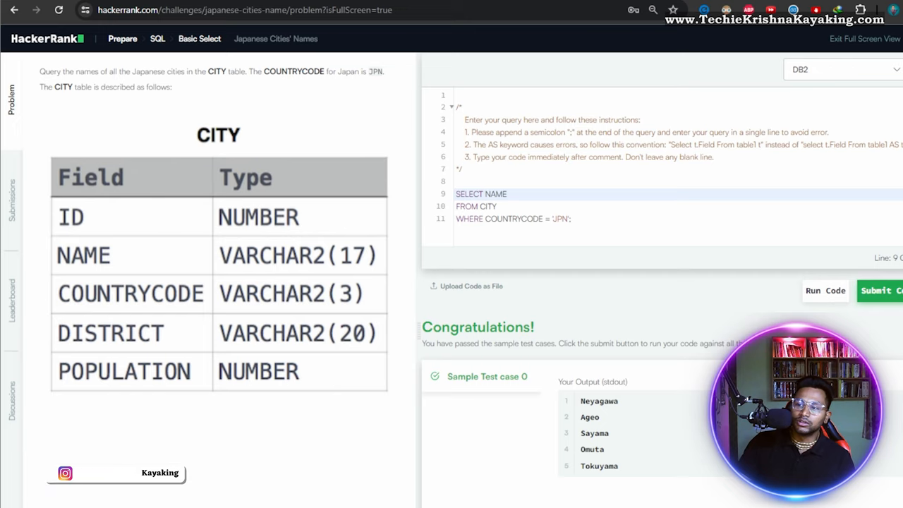
Submit the NAME-only query and confirm the challenge is solved for 10.00 points
click(879, 290)
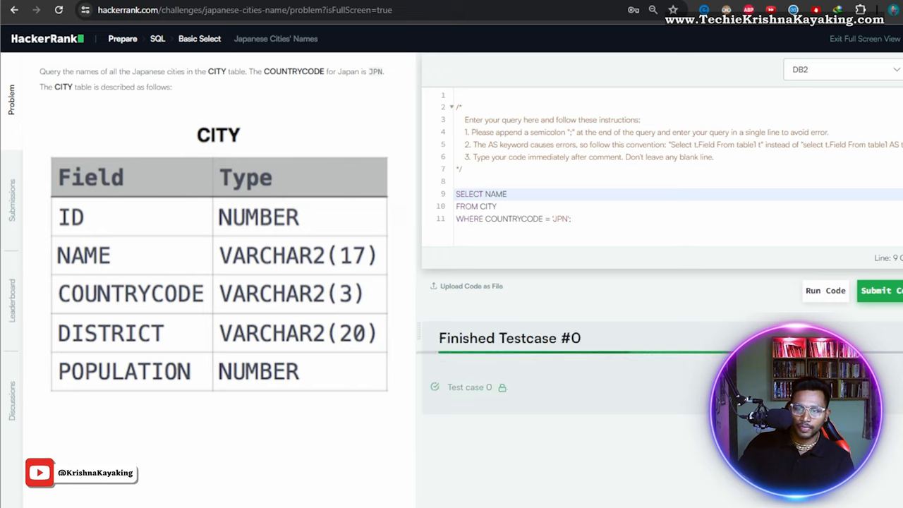
click(825, 290)
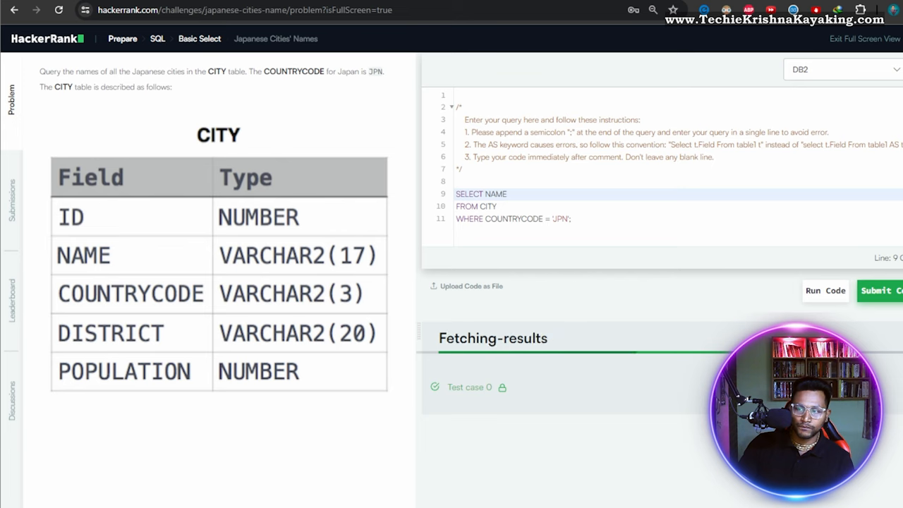
click(878, 290)
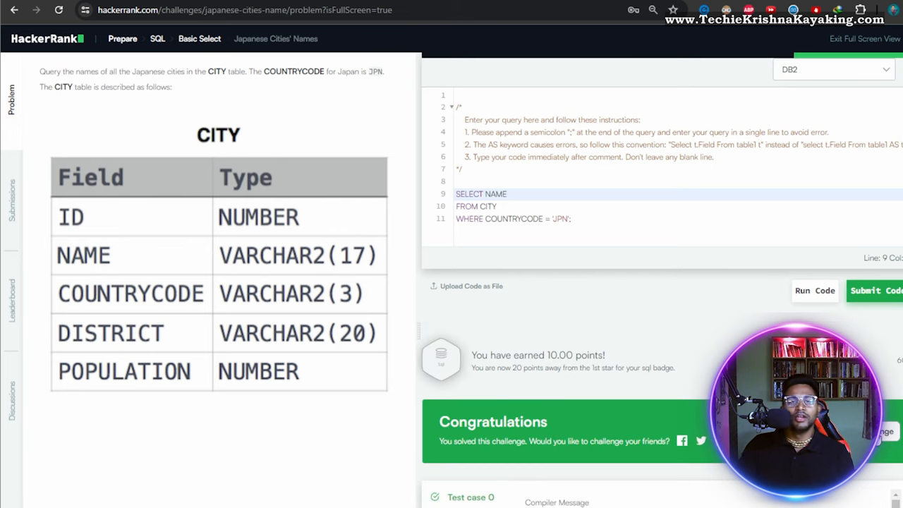